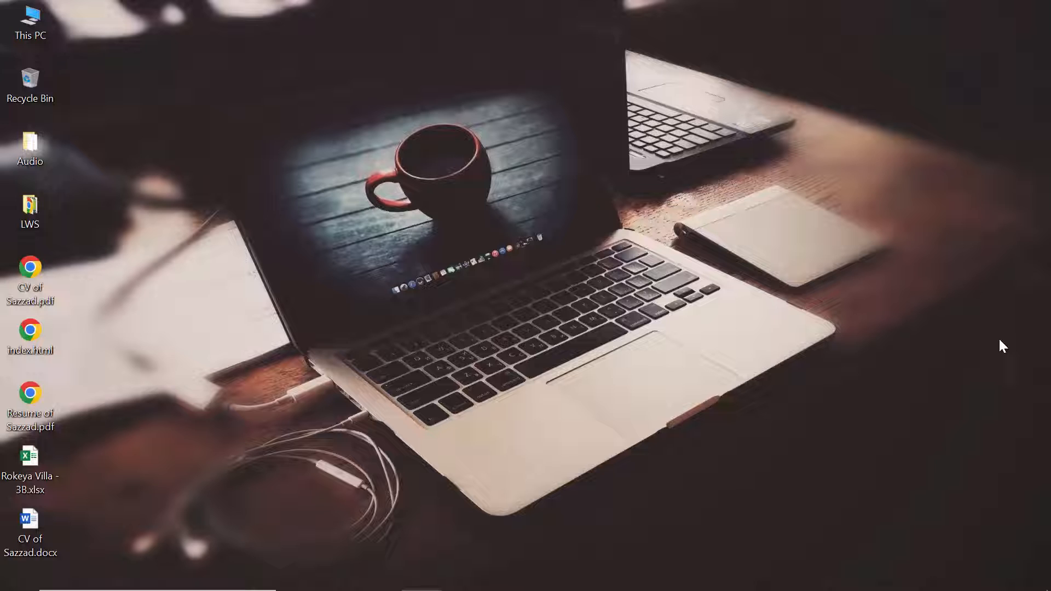
mouse_move(370, 433)
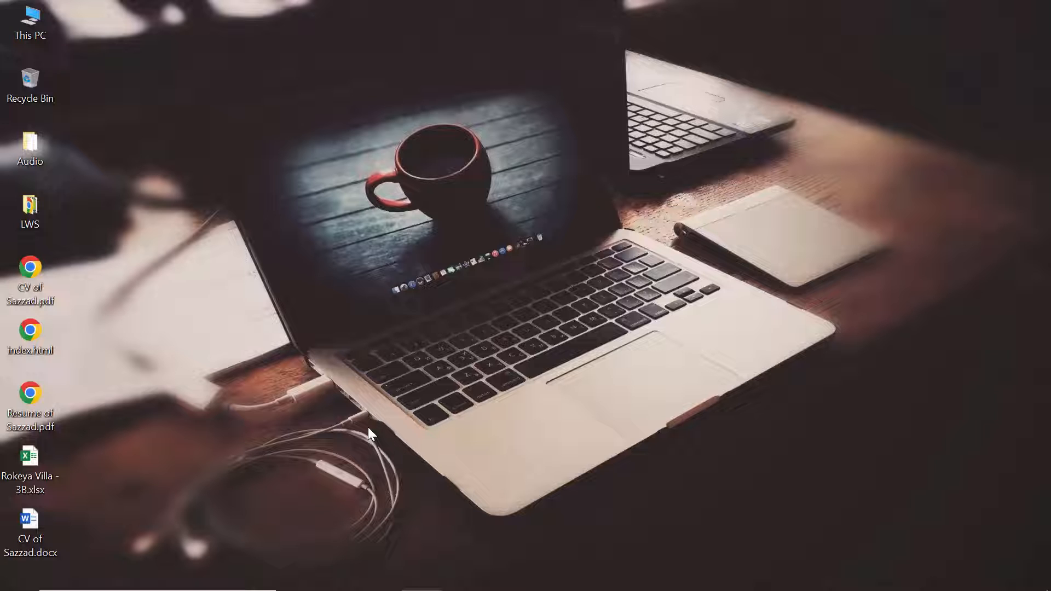
Launch Settings from the Start menu to reach its home page.
left_click(18, 574)
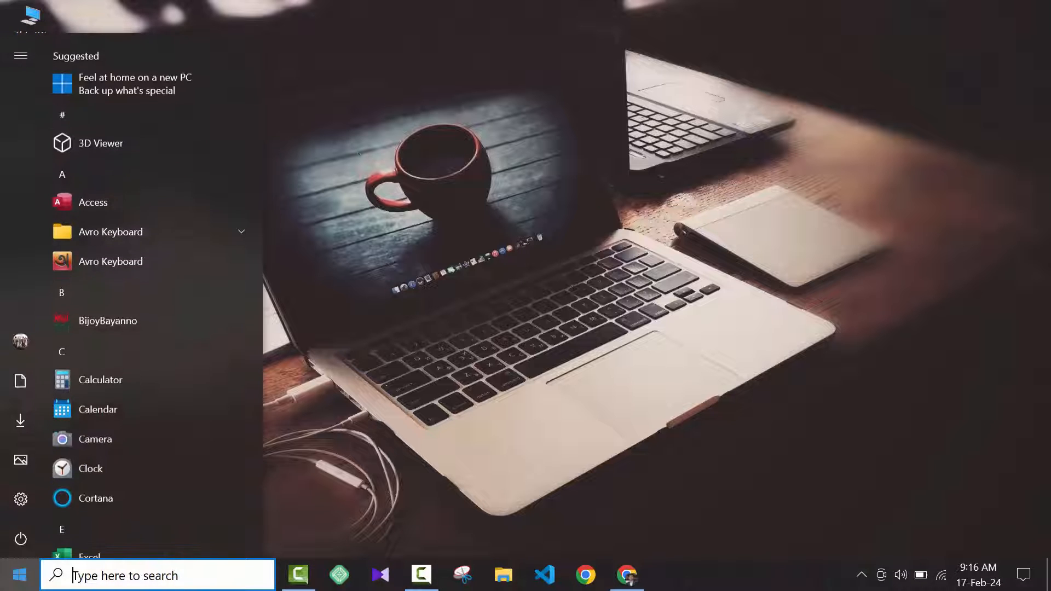
left_click(20, 499)
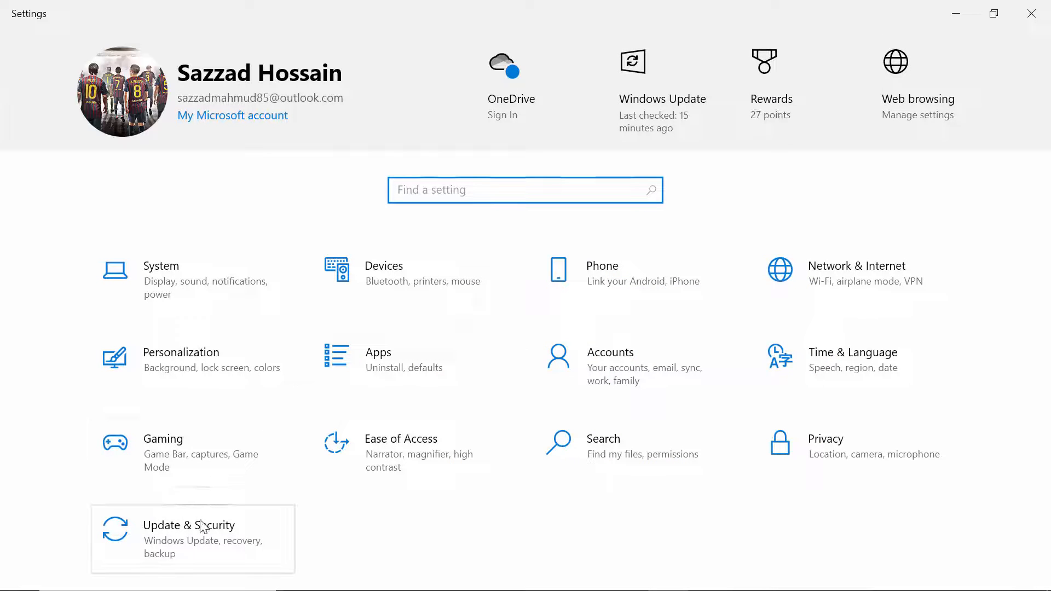
Check Update & Security > Activation shows Windows 10 Pro activated, then close Settings.
left_click(204, 526)
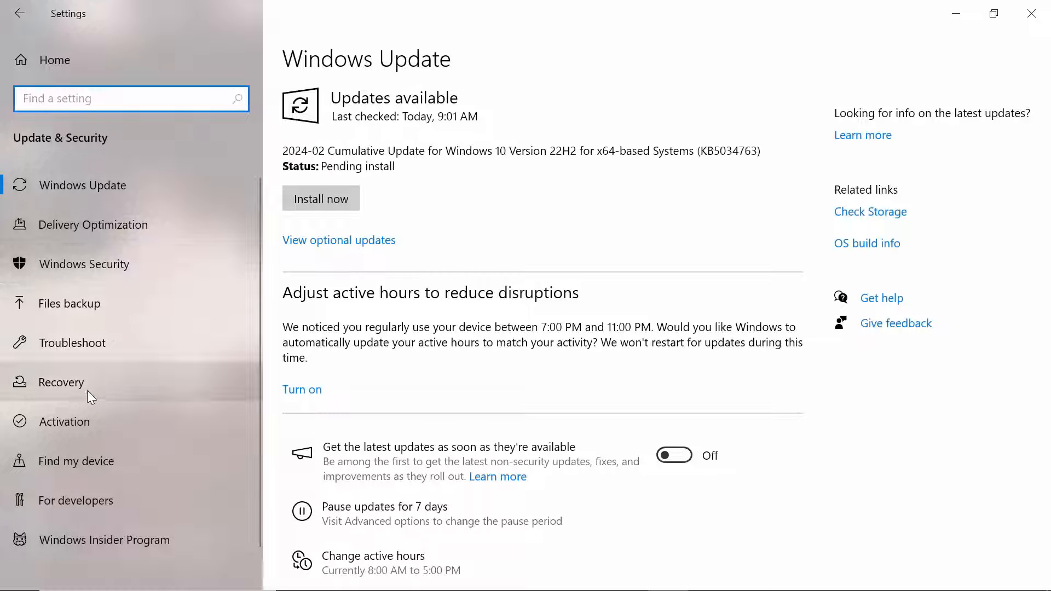
left_click(64, 421)
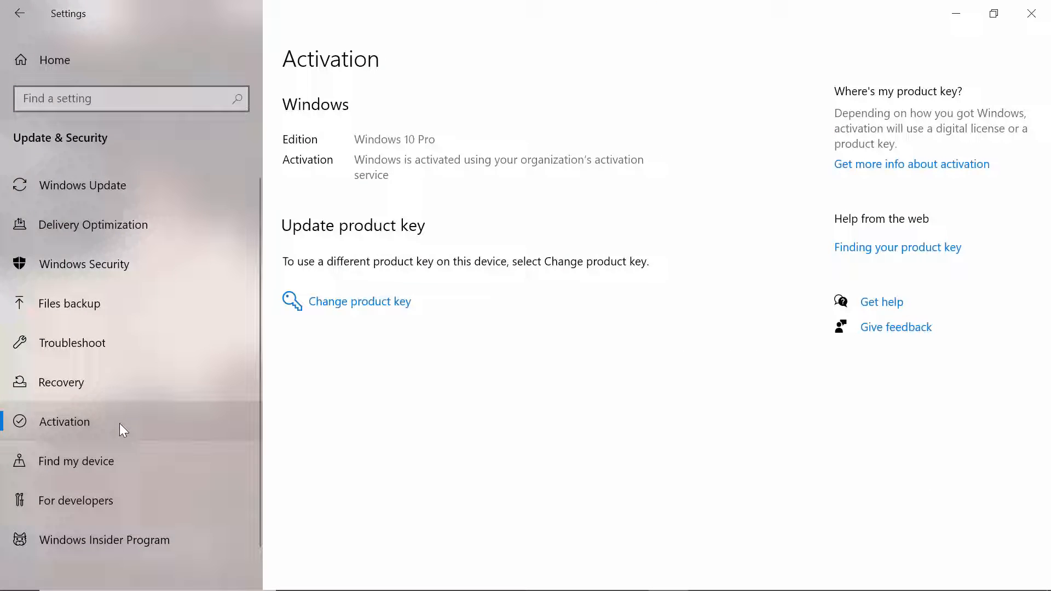
mouse_move(370, 152)
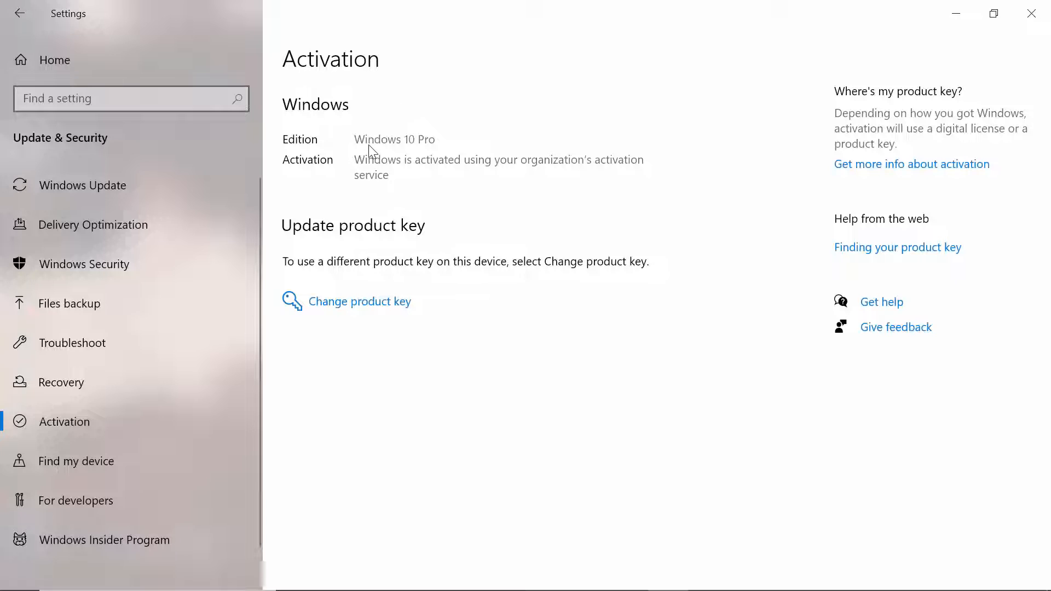
mouse_move(416, 166)
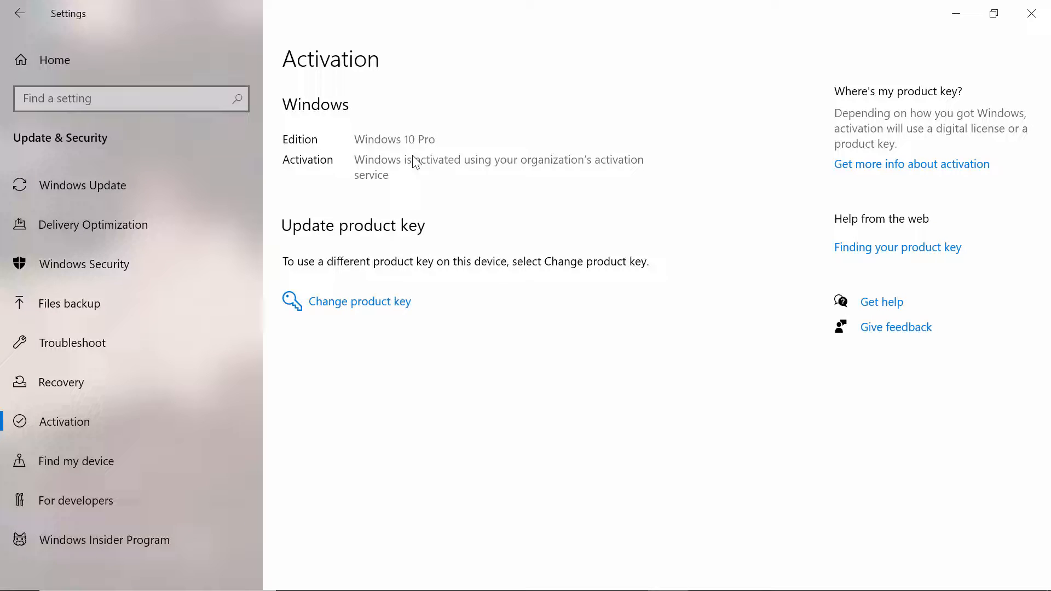
mouse_move(545, 172)
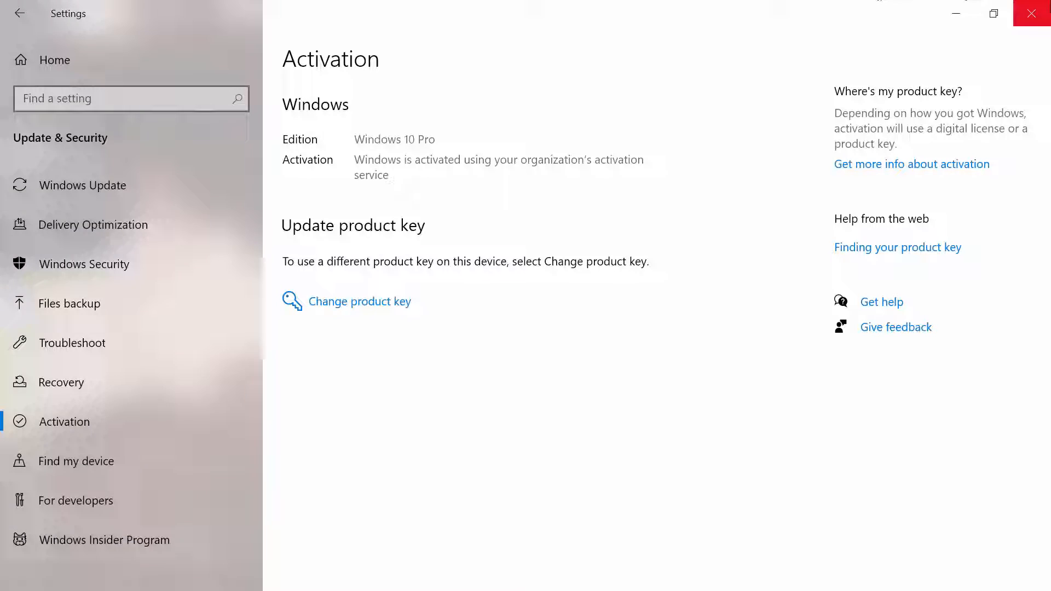
left_click(1031, 13)
type("c")
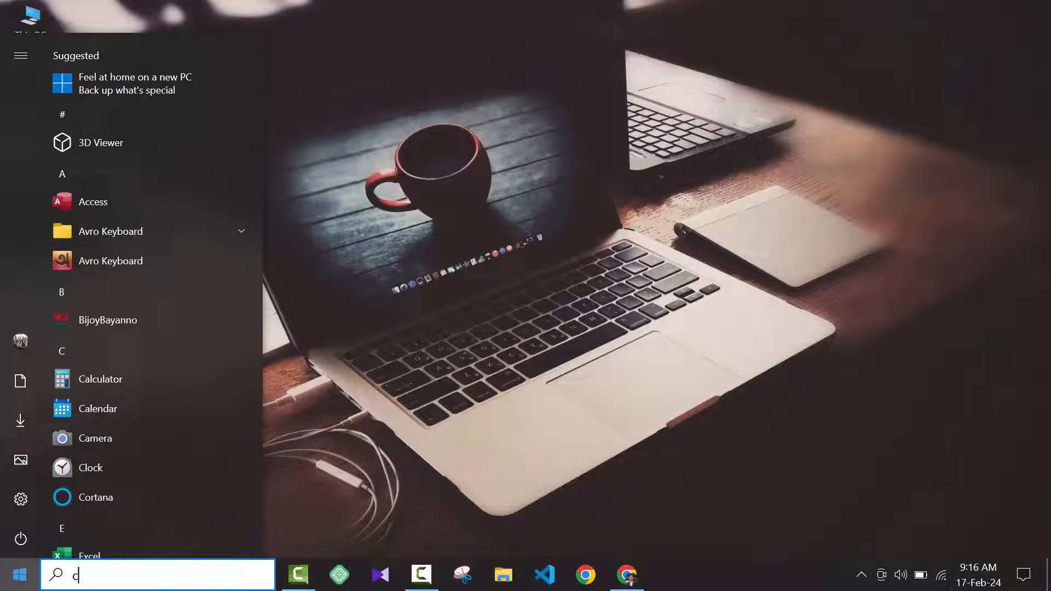
Search 'cmd' in Start to find Command Prompt for an administrator launch.
type("md")
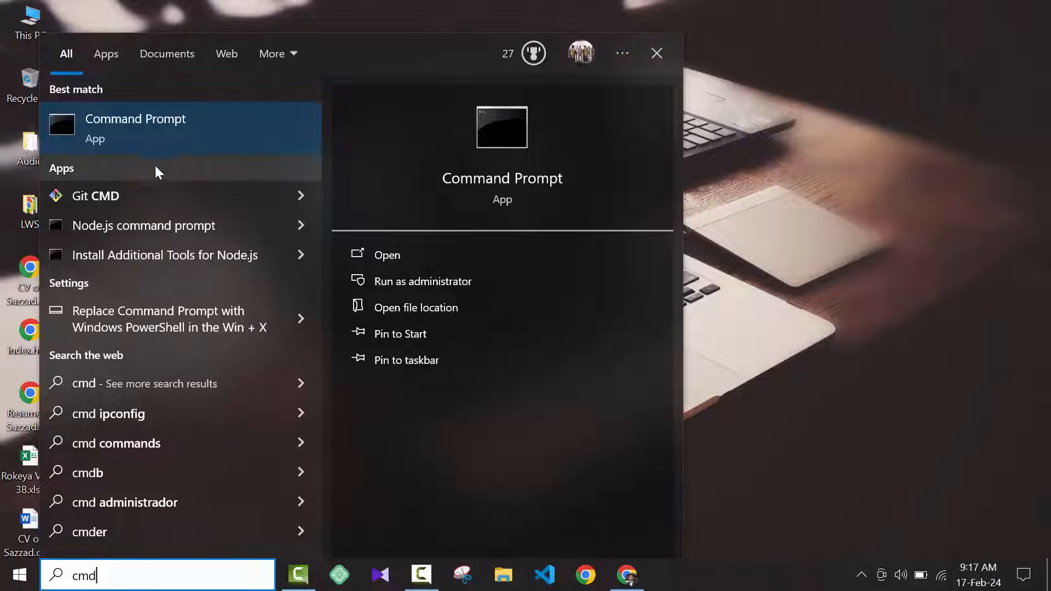
mouse_move(186, 140)
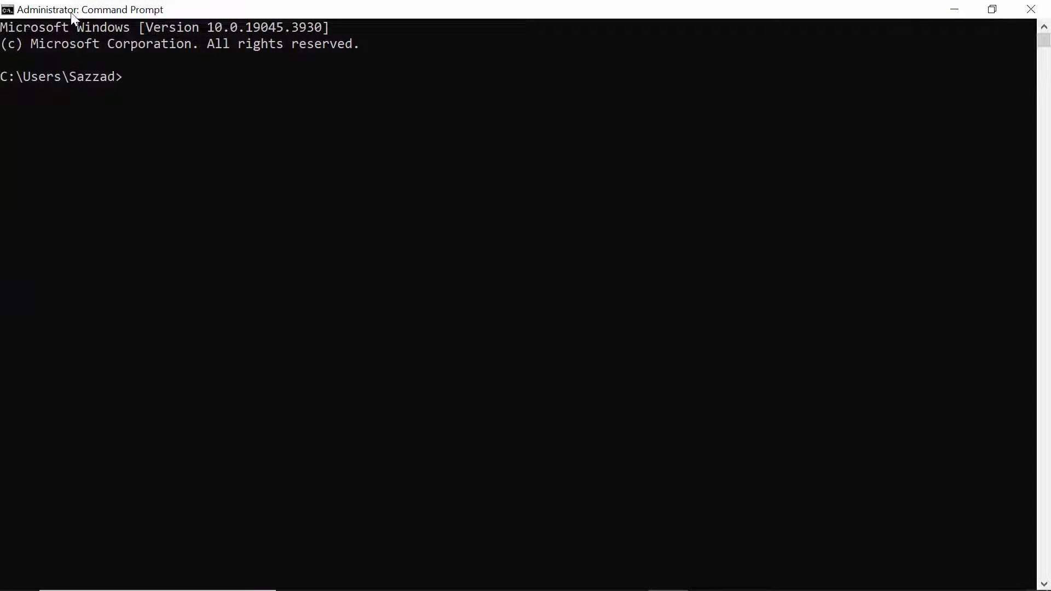
mouse_move(138, 89)
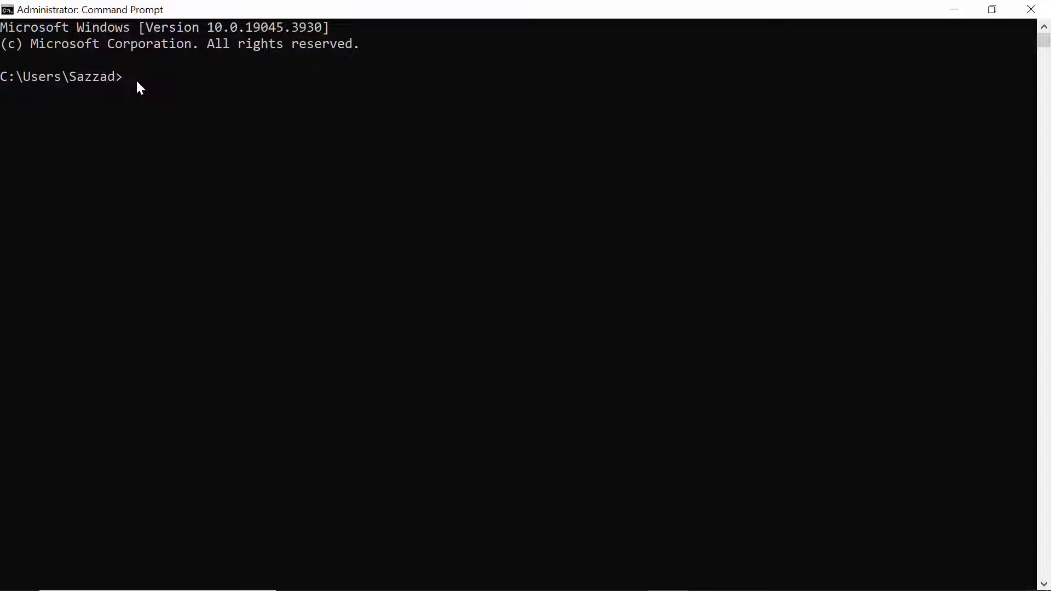
Run slmgr /upk at the administrator prompt to uninstall the Windows product key.
type("slm")
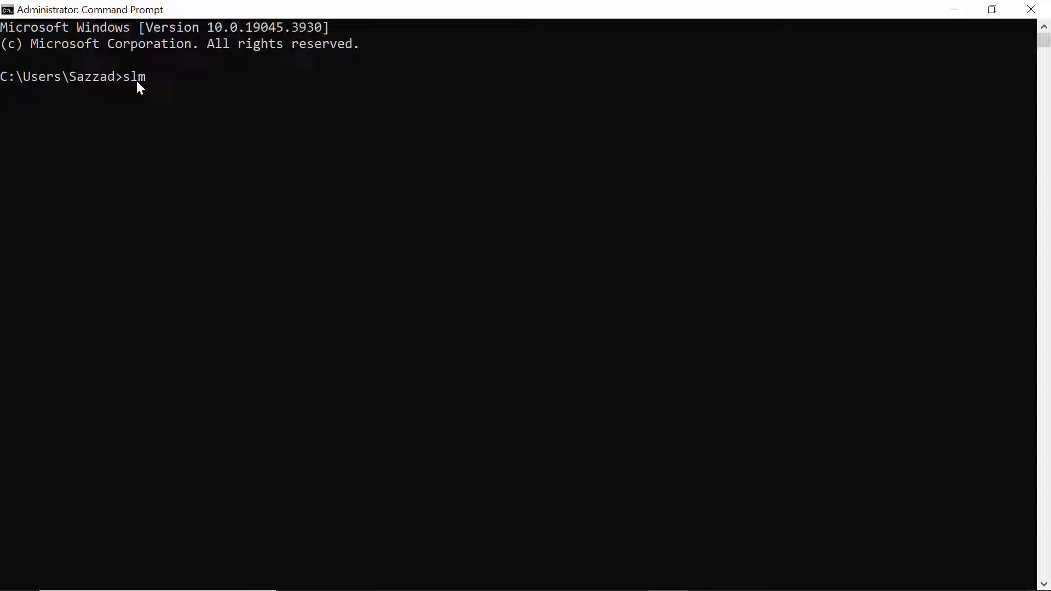
type("gr /u")
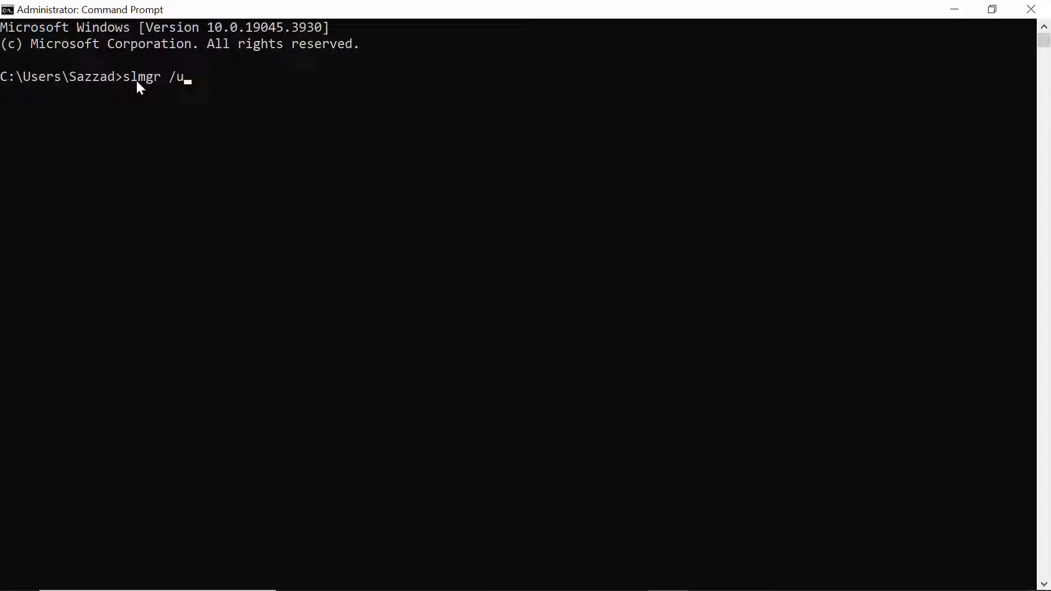
type("pk")
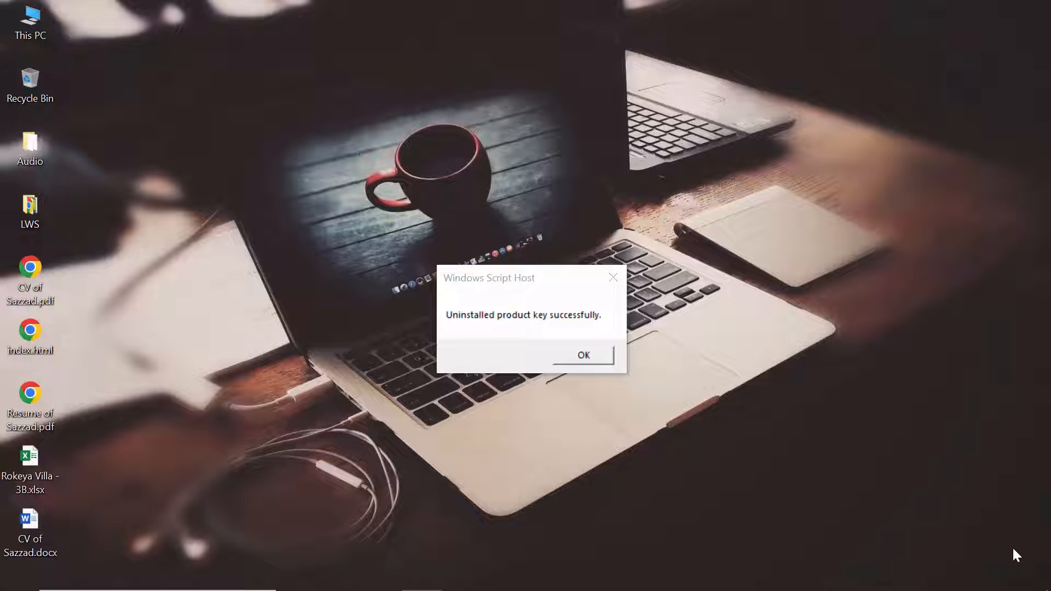
mouse_move(543, 400)
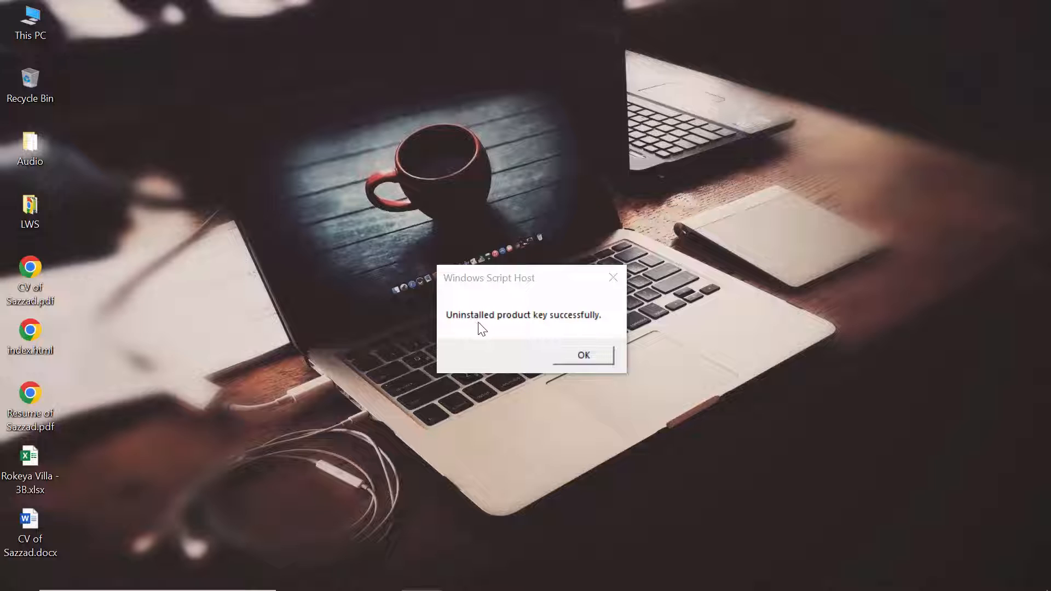
mouse_move(563, 333)
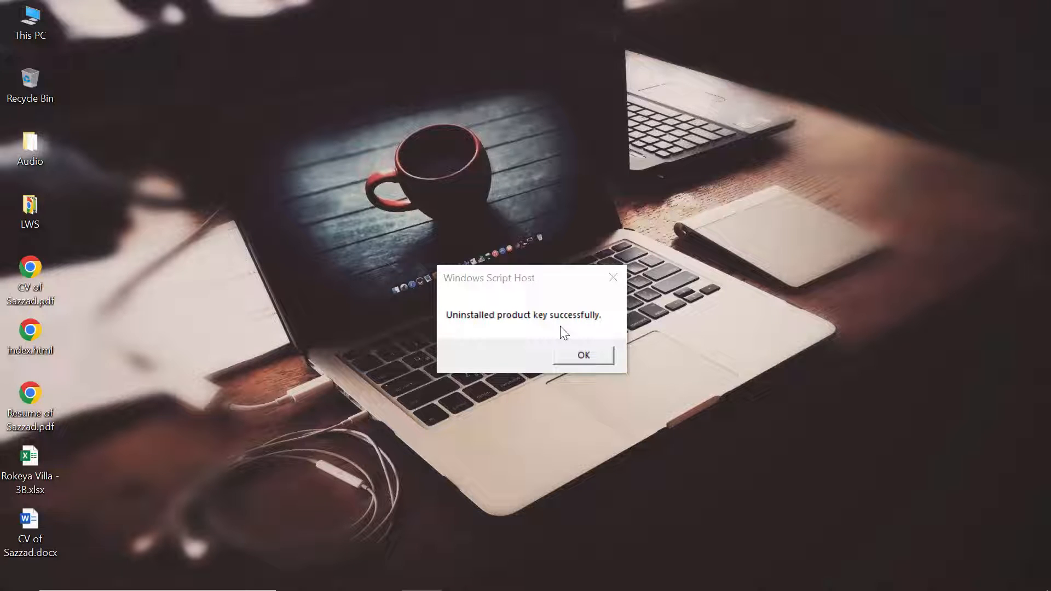
Acknowledge the Windows Script Host 'product key uninstalled successfully' message with OK.
left_click(584, 355)
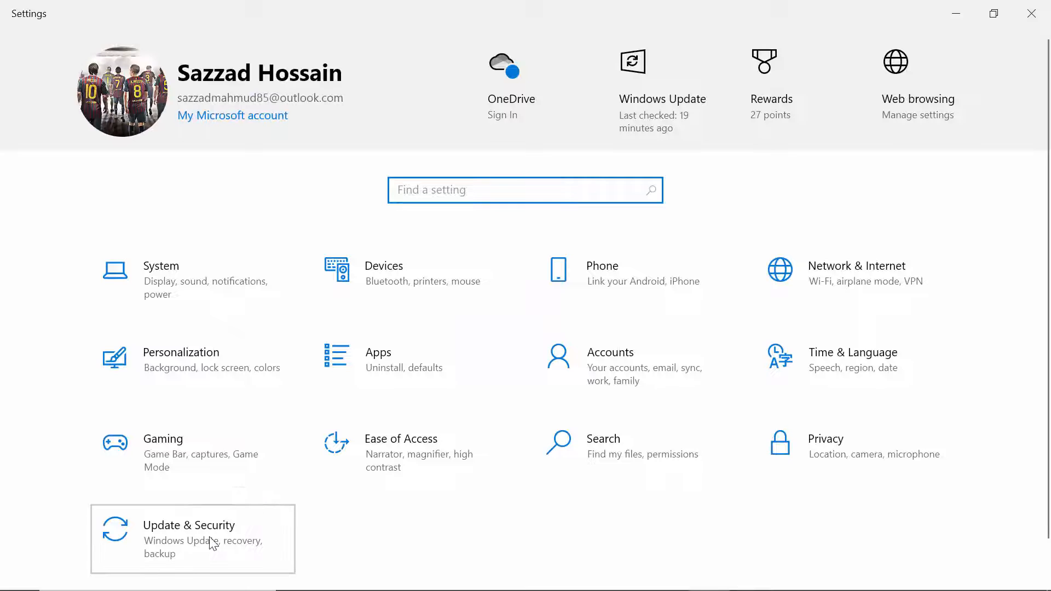
Revisit Update & Security > Activation, now showing Windows not activated, error 0xC004F014.
left_click(188, 538)
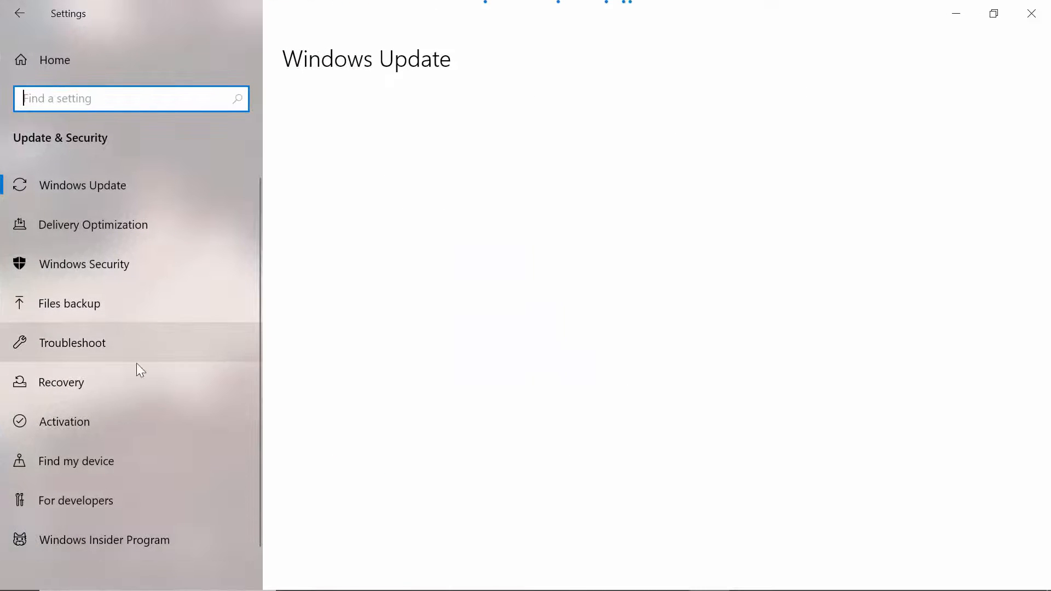
mouse_move(99, 427)
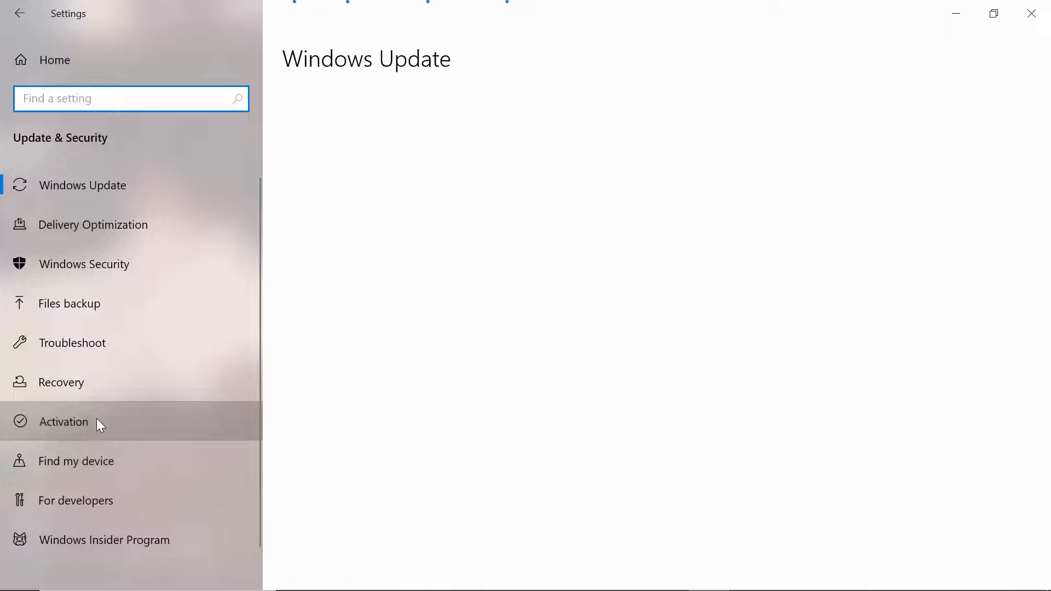
left_click(64, 421)
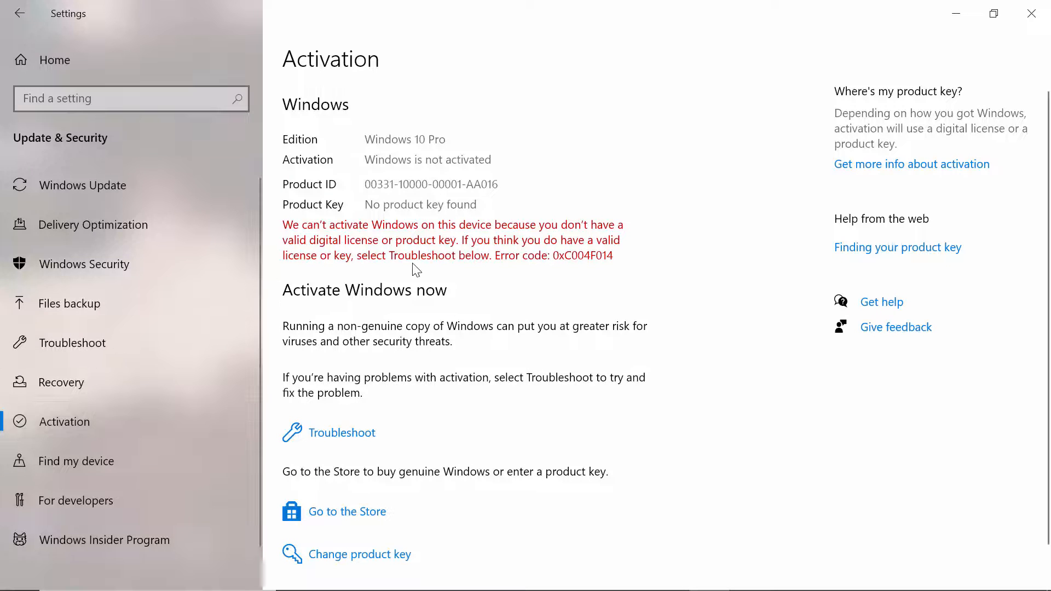
mouse_move(479, 250)
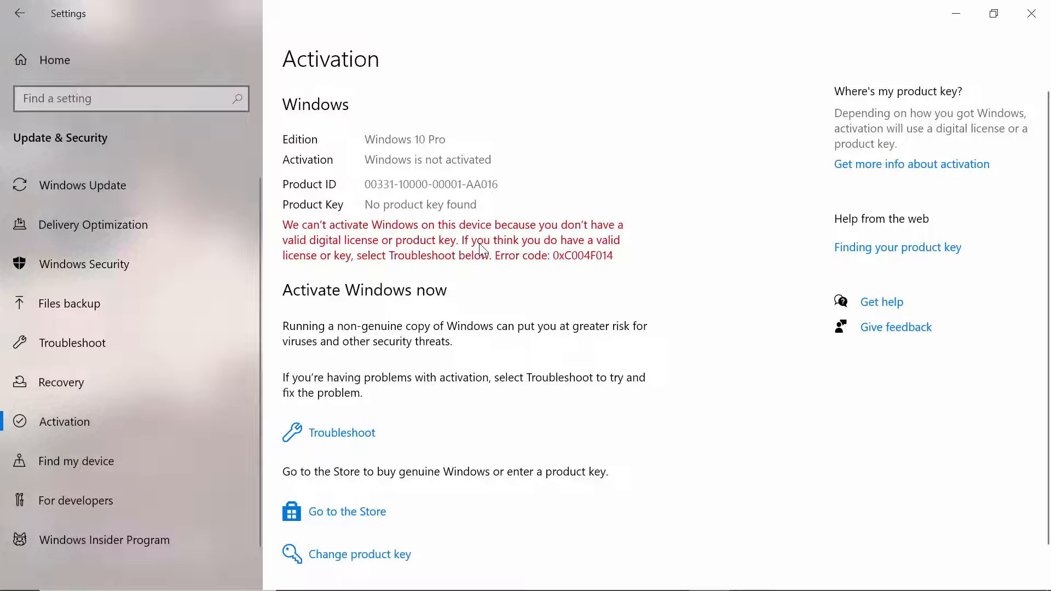